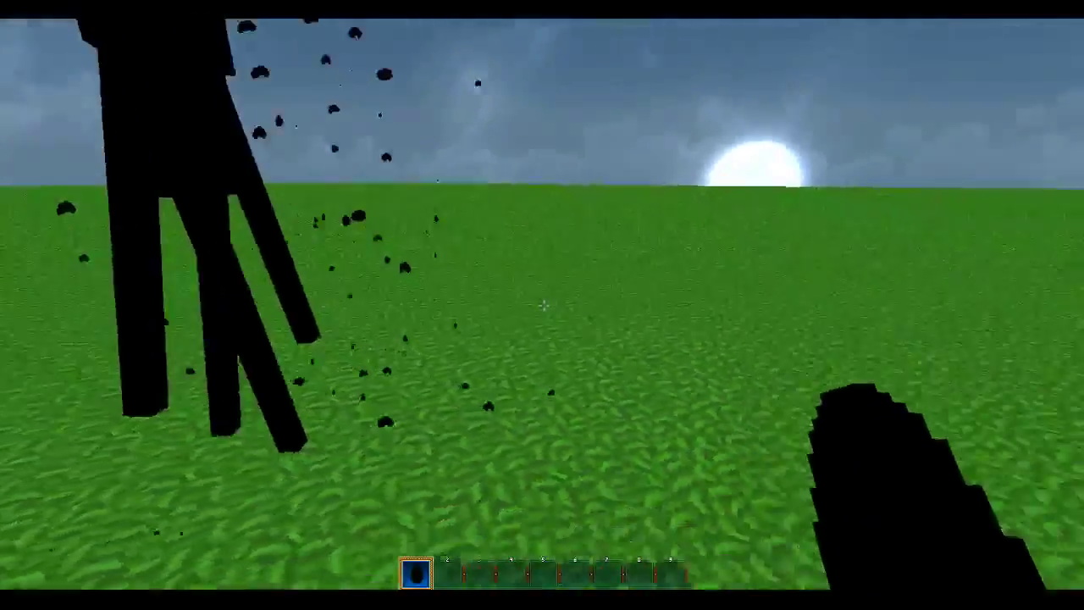
pyautogui.moveTo(542, 305)
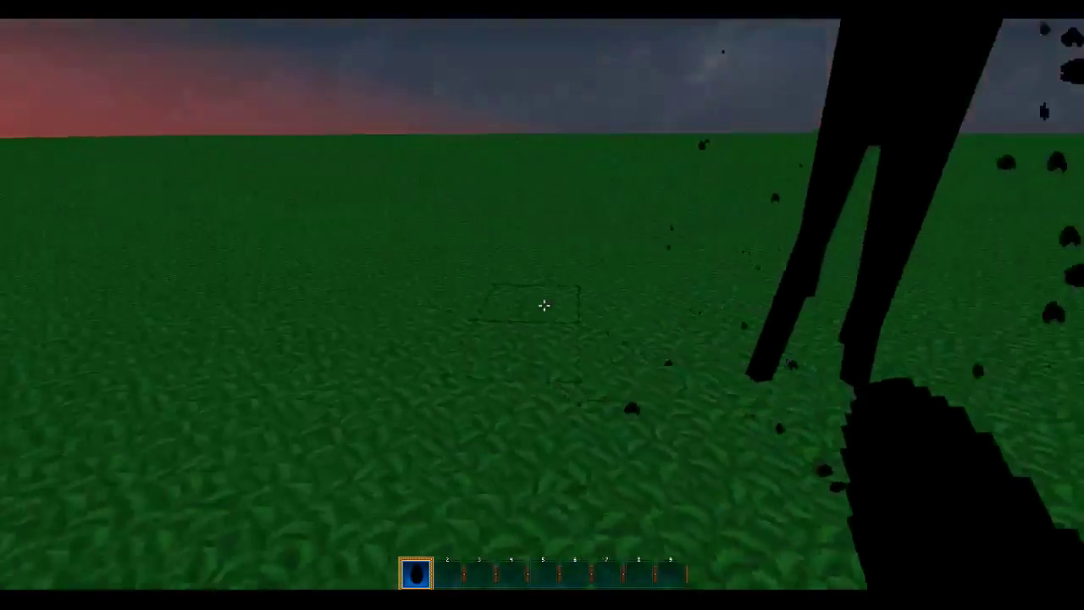
pyautogui.moveTo(542, 305)
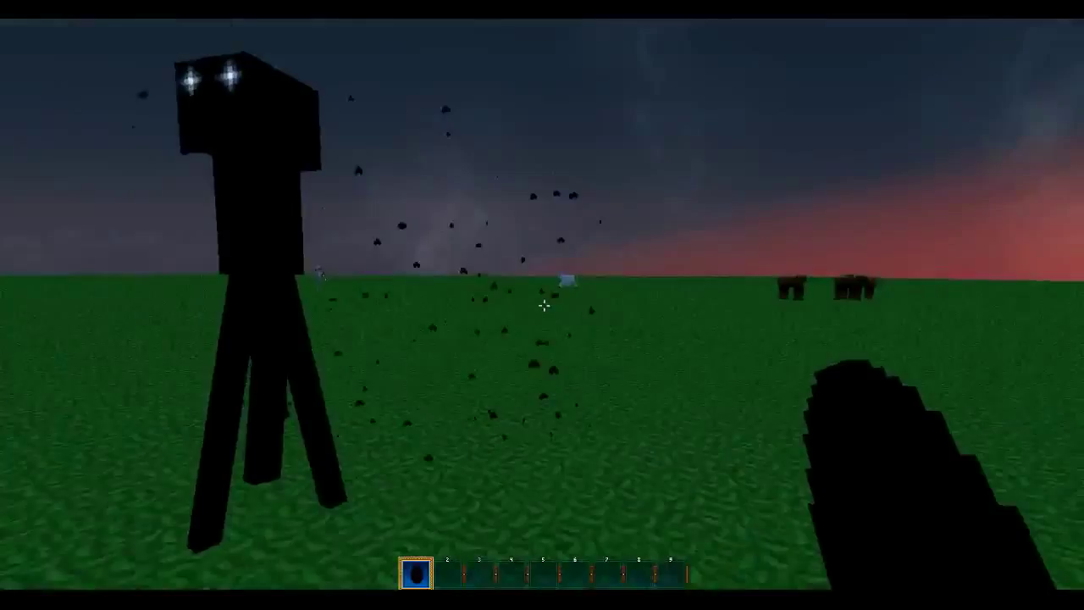
pyautogui.moveTo(542, 304)
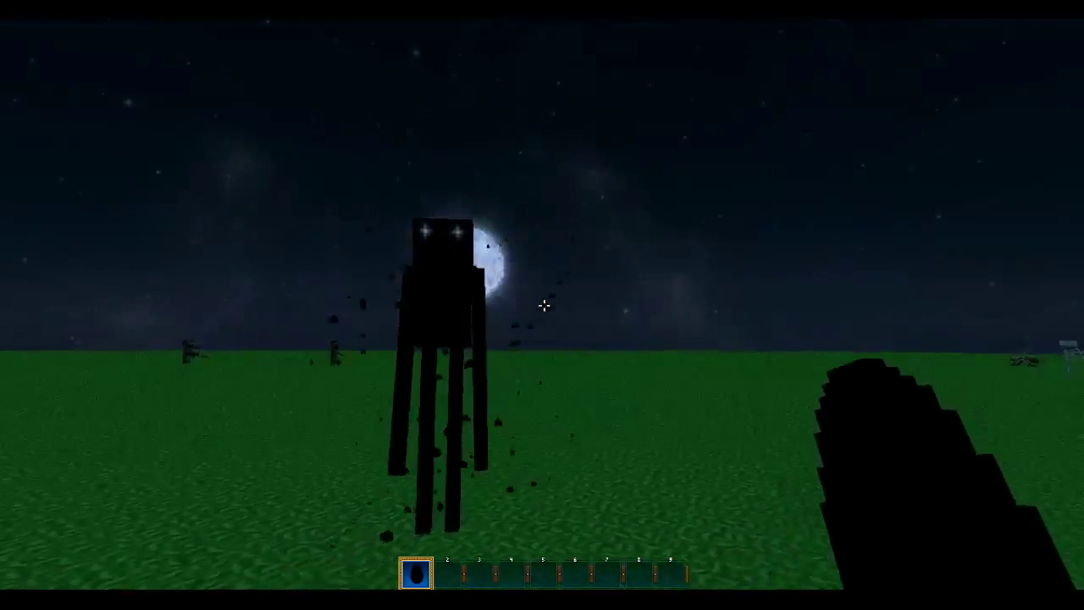
pyautogui.moveTo(542, 305)
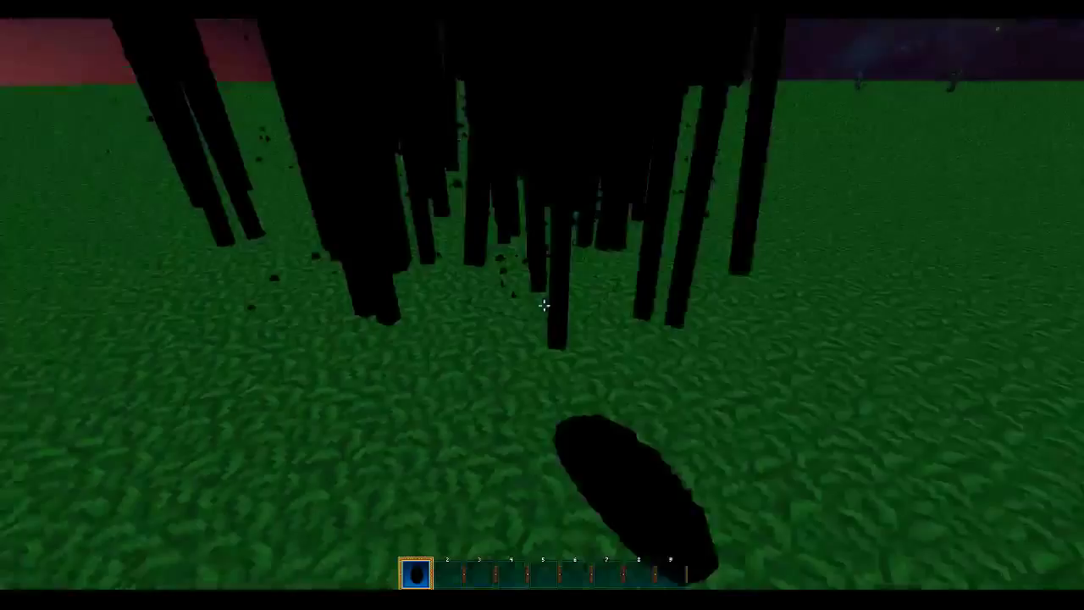
pyautogui.moveTo(542, 305)
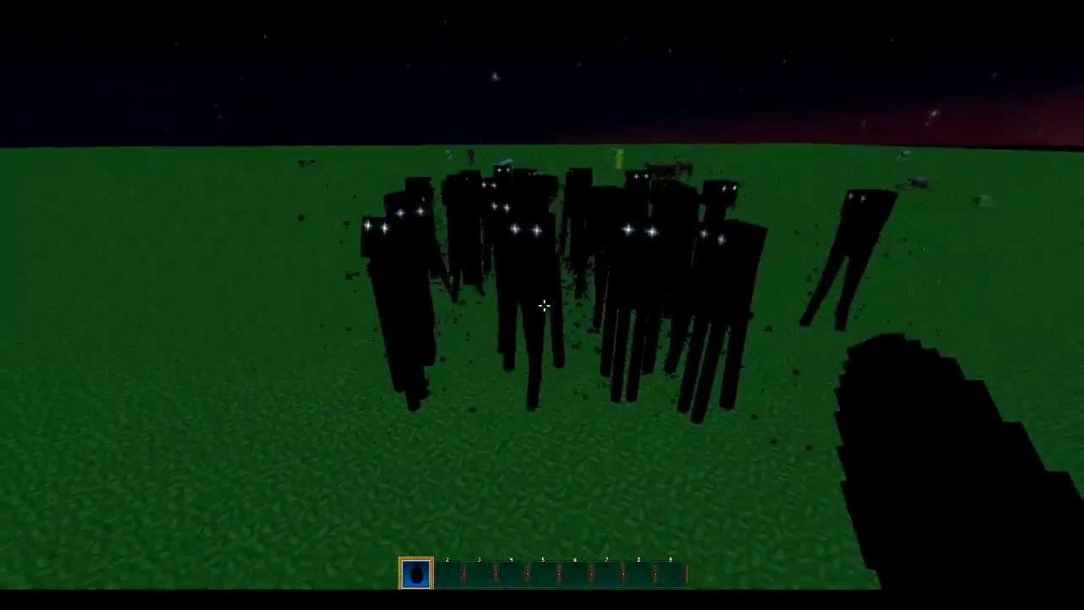
# Step: Apply the Inspiration_v30 - Copy.zip texture pack from the game options and resume play
pyautogui.press('Escape')
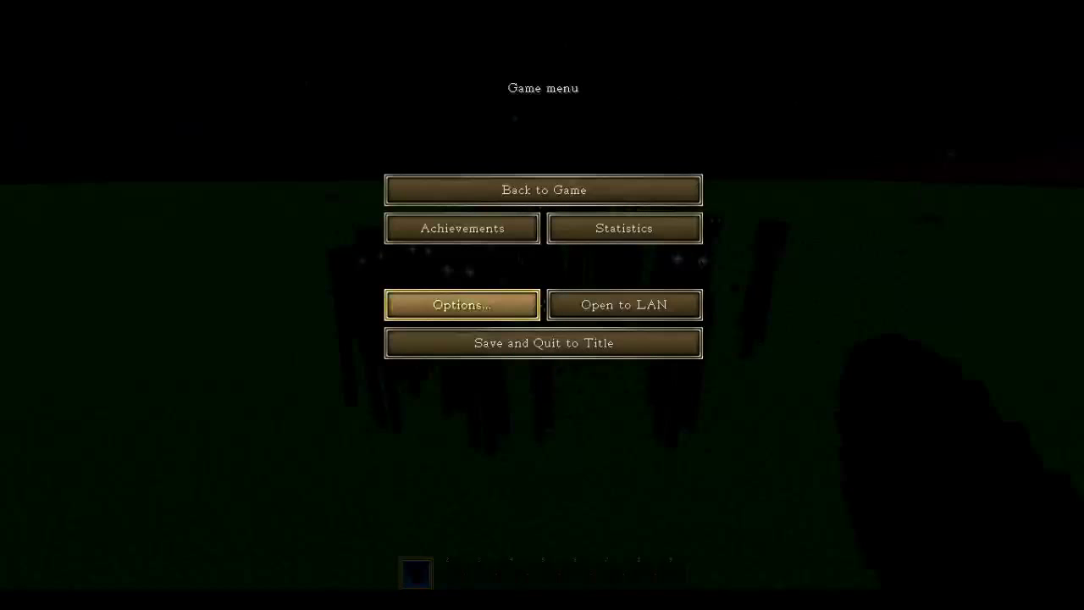
pyautogui.click(461, 305)
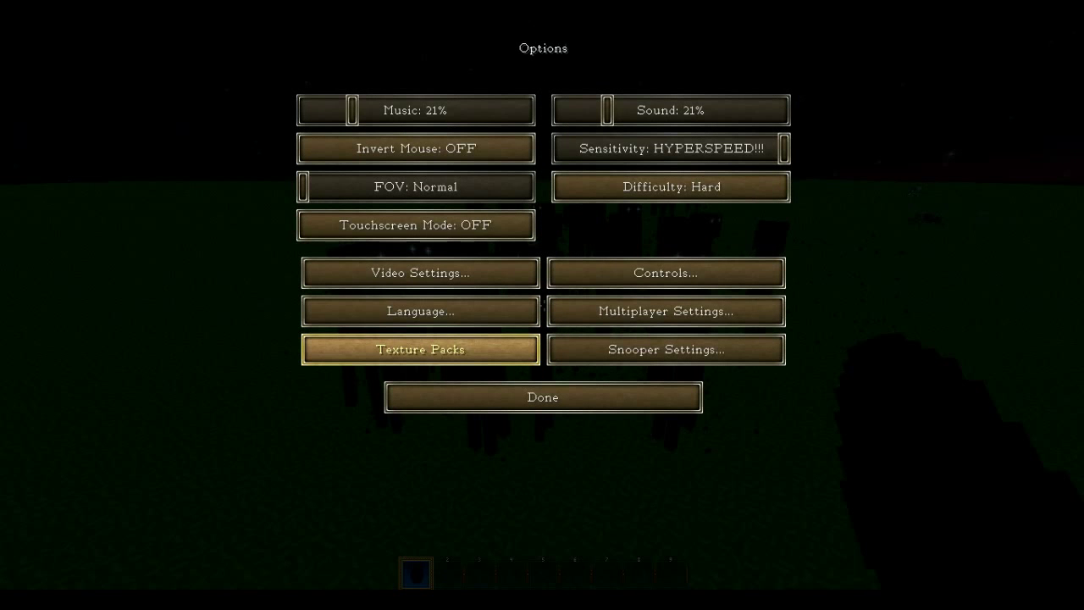
pyautogui.click(420, 348)
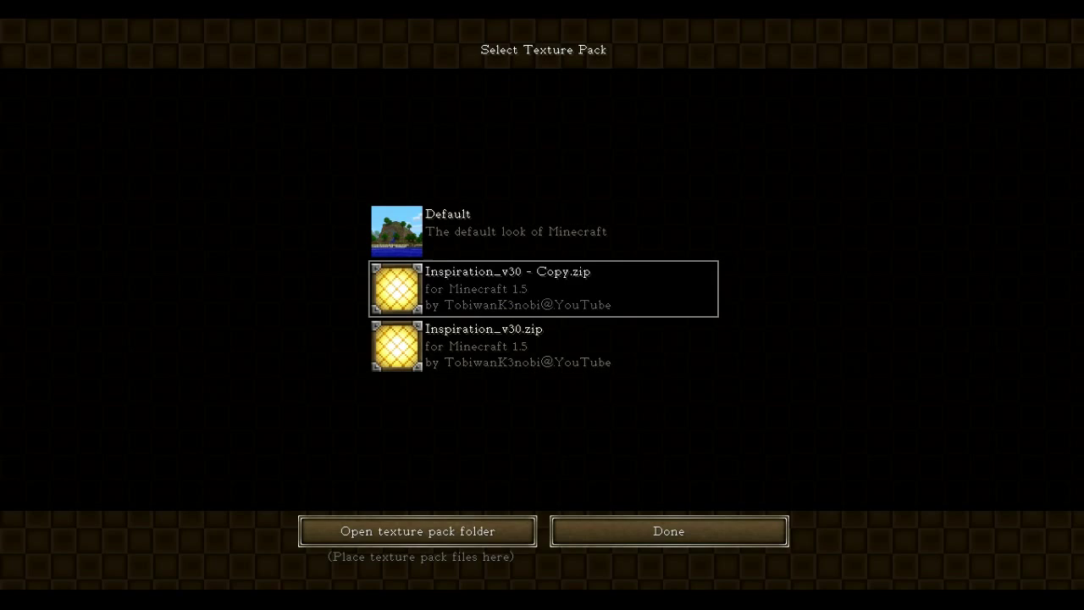
pyautogui.click(667, 531)
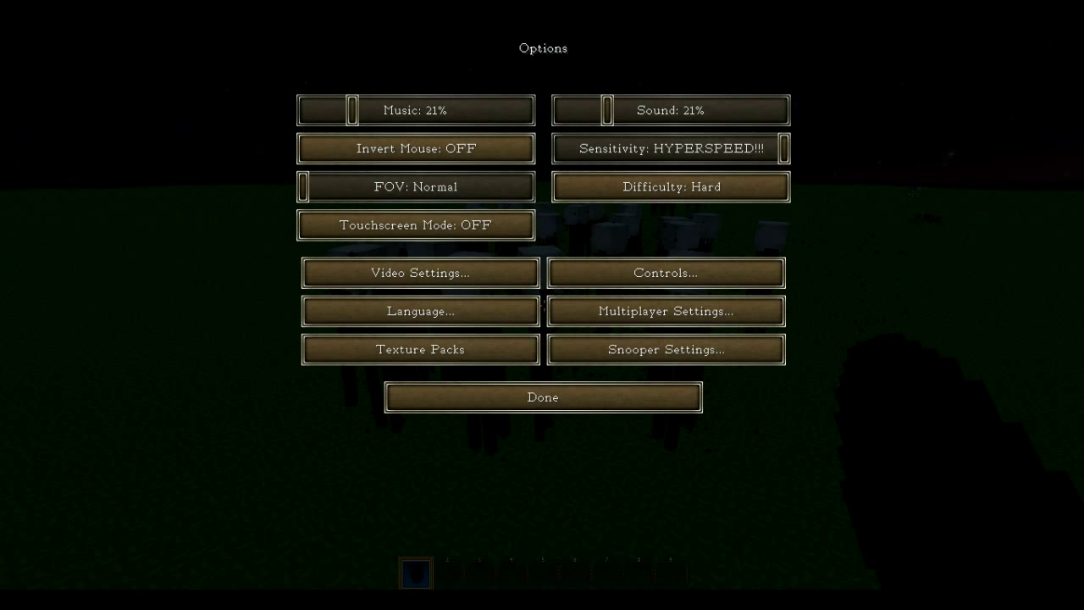
pyautogui.click(542, 396)
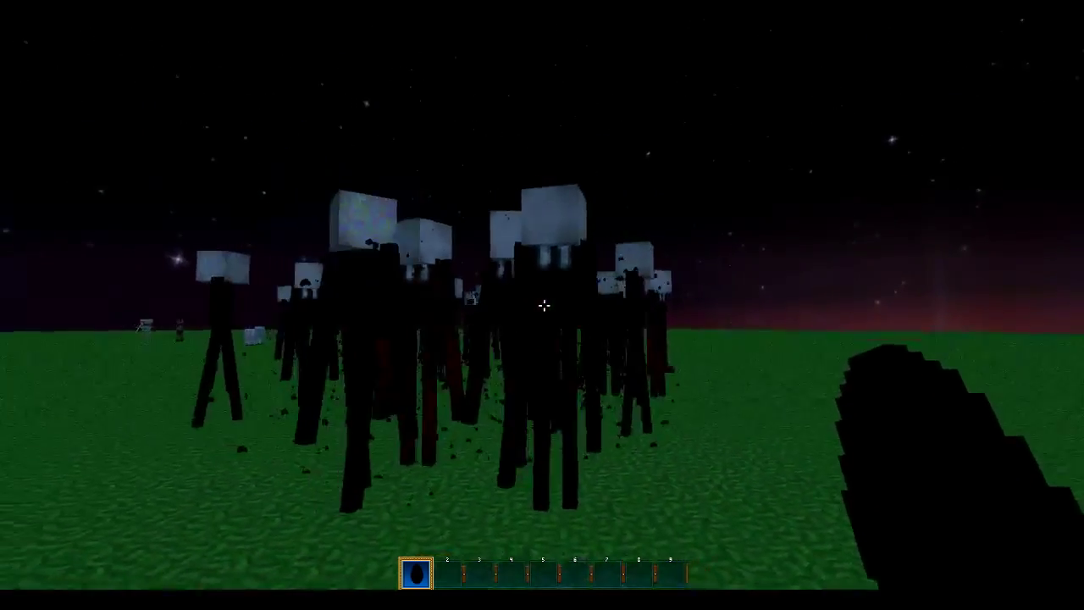
pyautogui.moveTo(542, 305)
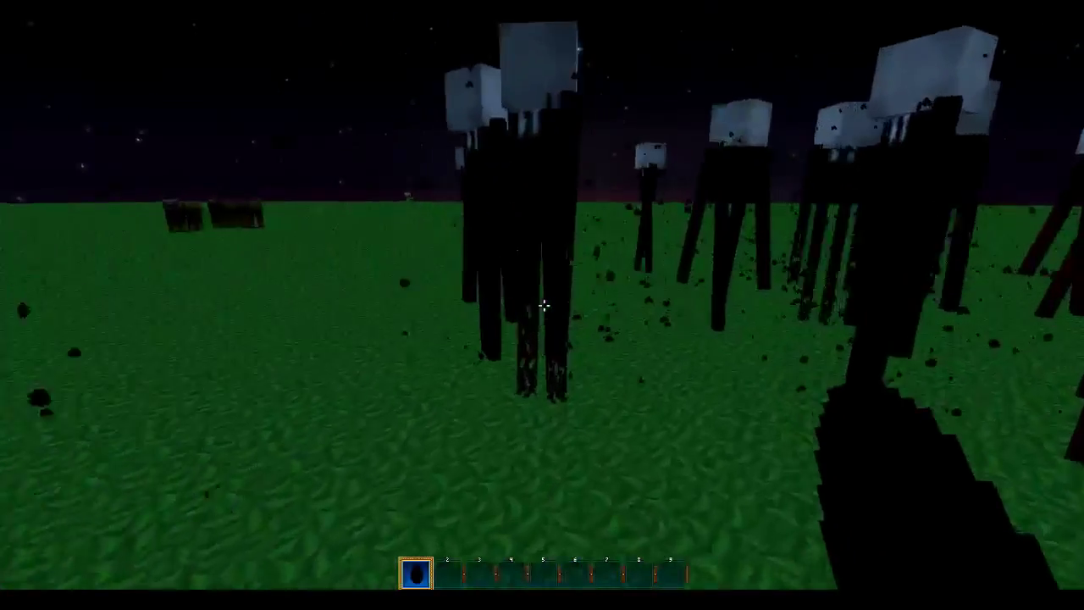
pyautogui.moveTo(542, 305)
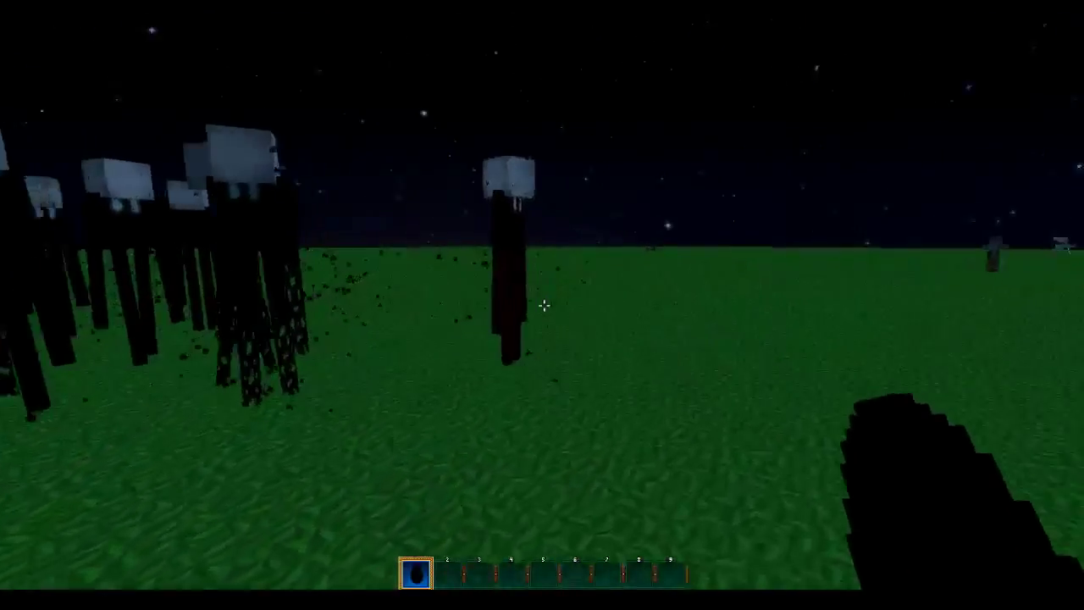
pyautogui.moveTo(542, 305)
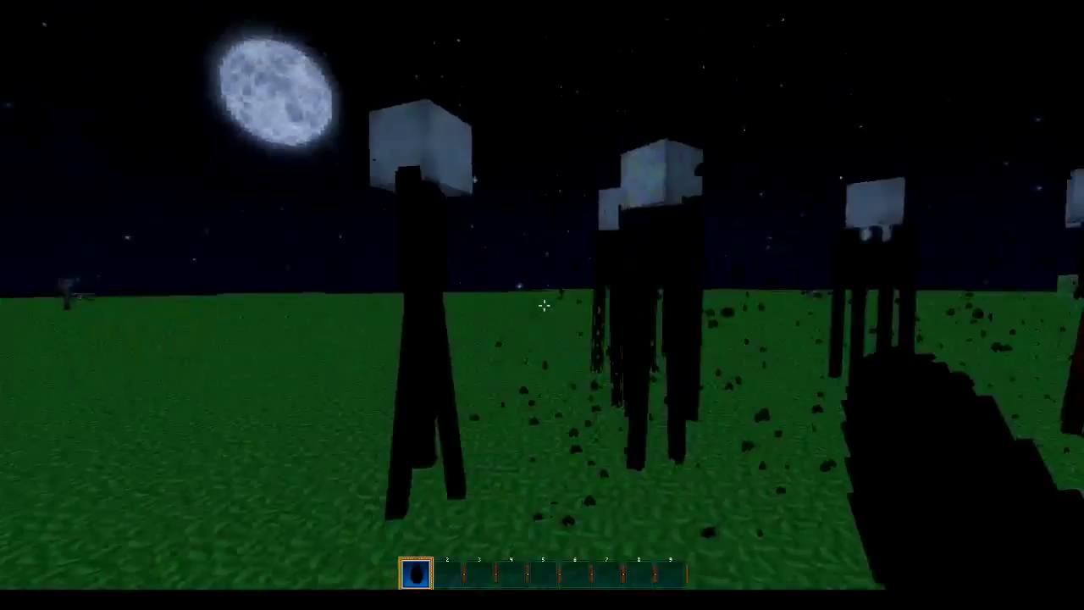
pyautogui.moveTo(542, 305)
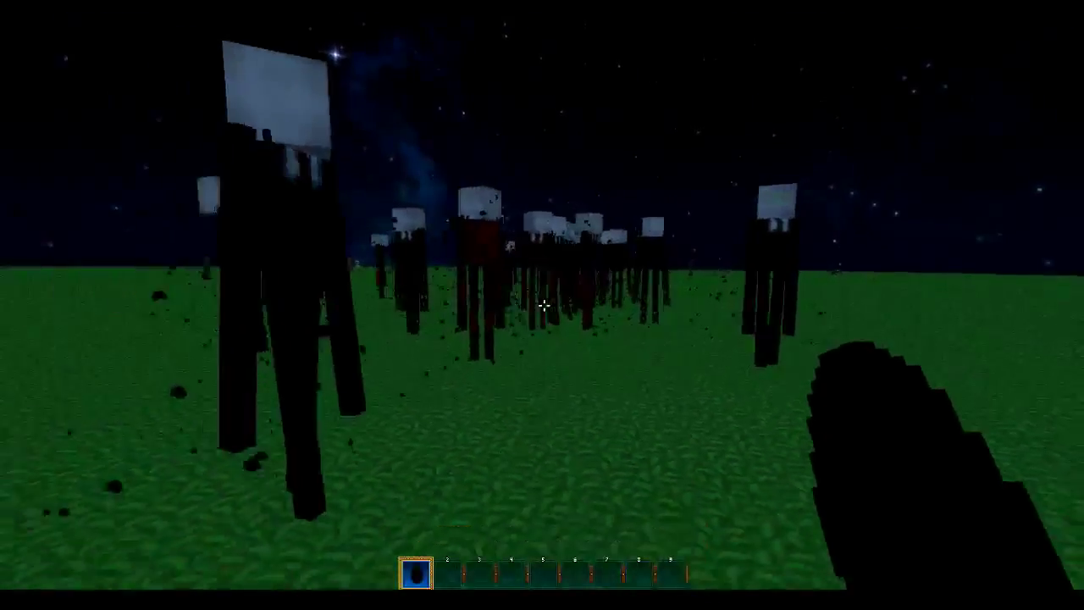
pyautogui.moveTo(542, 305)
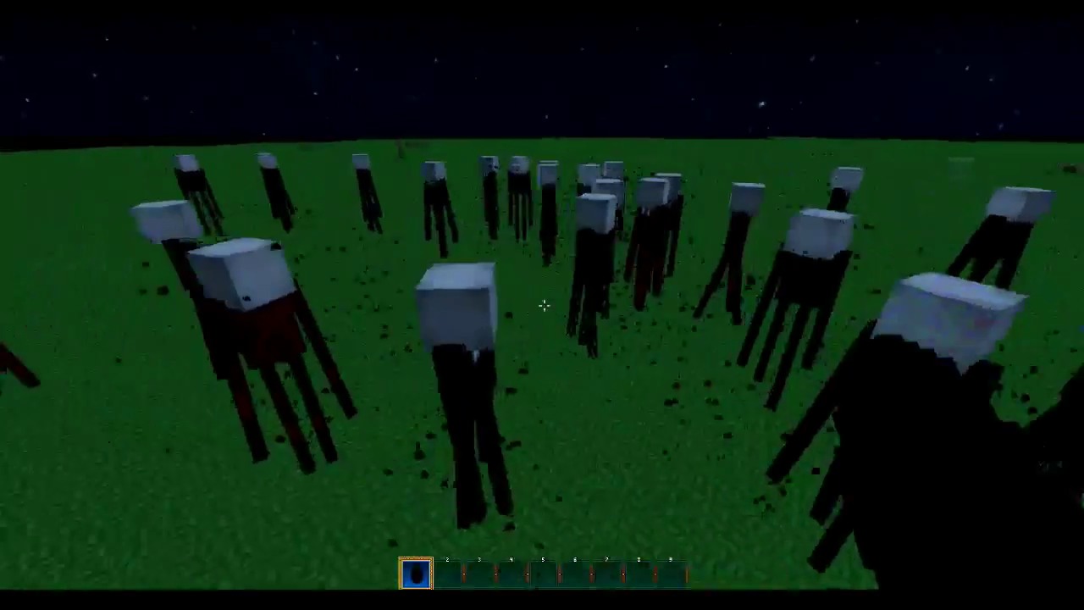
pyautogui.moveTo(541, 305)
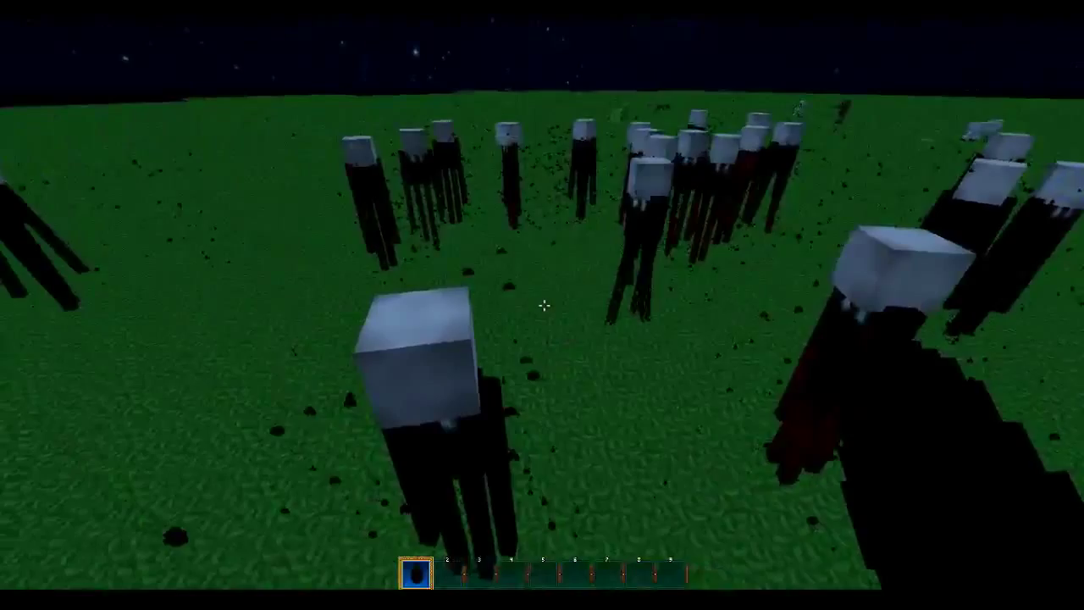
pyautogui.moveTo(542, 304)
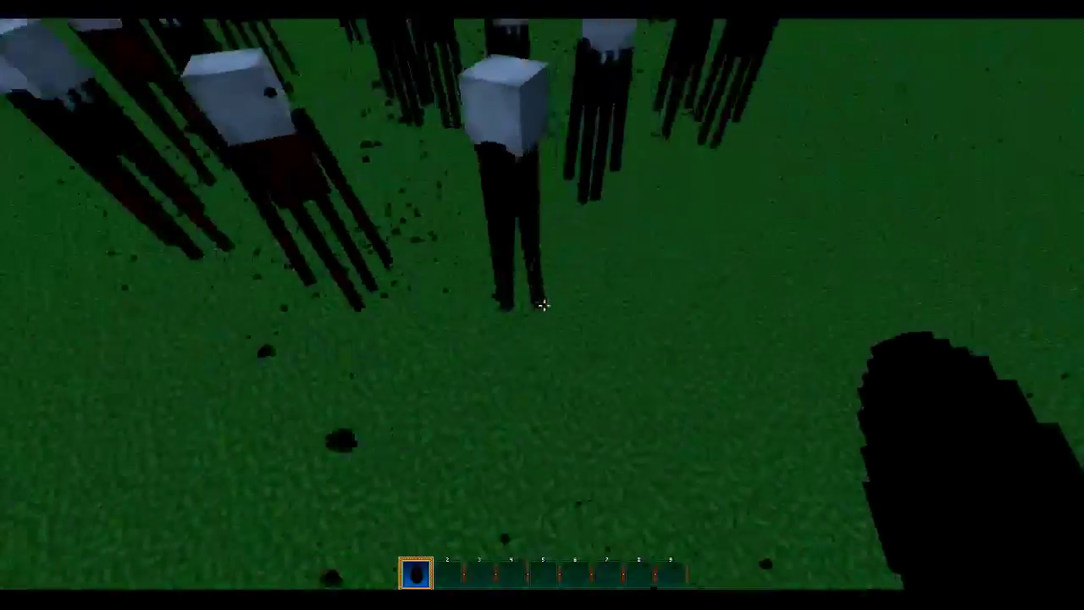
pyautogui.moveTo(542, 305)
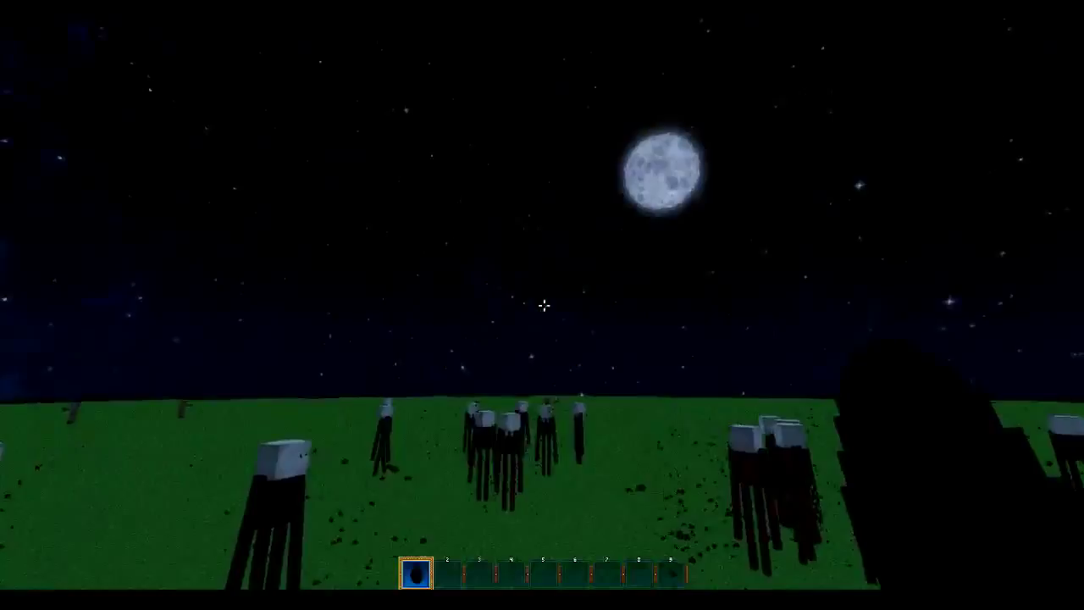
pyautogui.moveTo(542, 305)
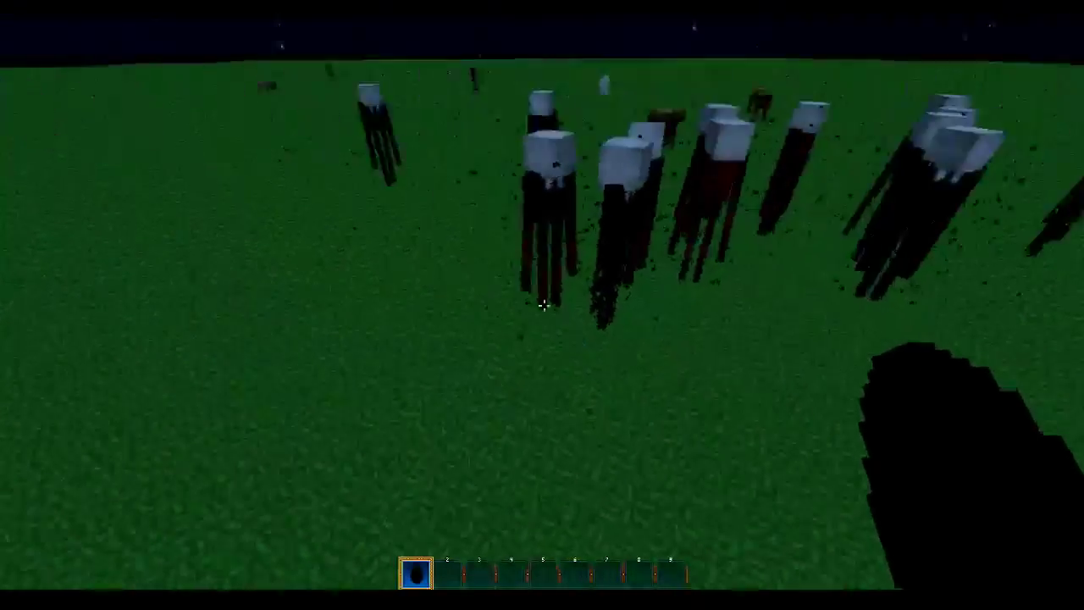
pyautogui.moveTo(542, 304)
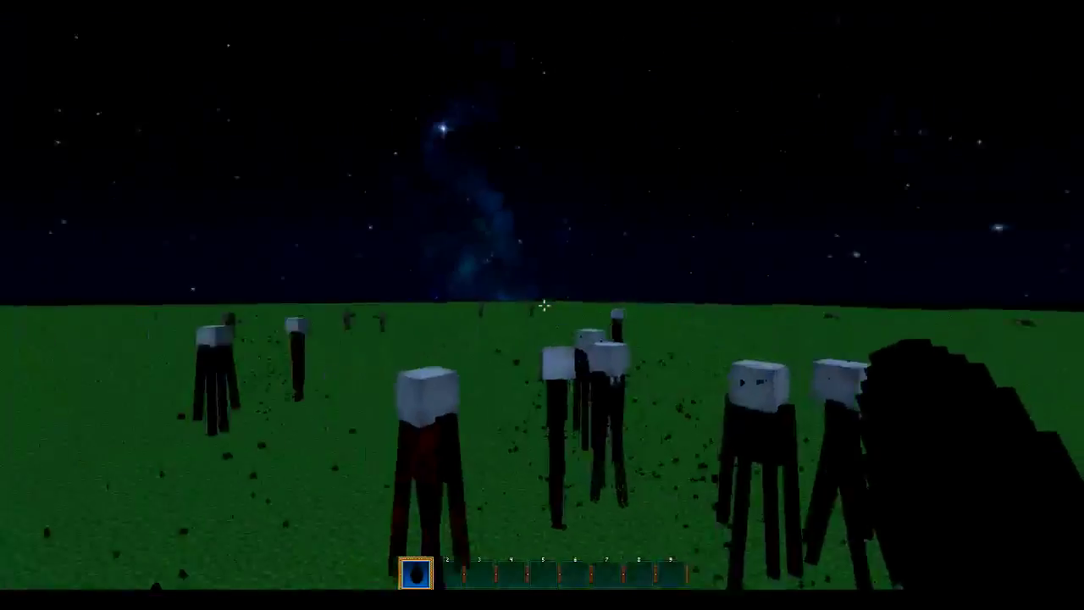
pyautogui.moveTo(542, 305)
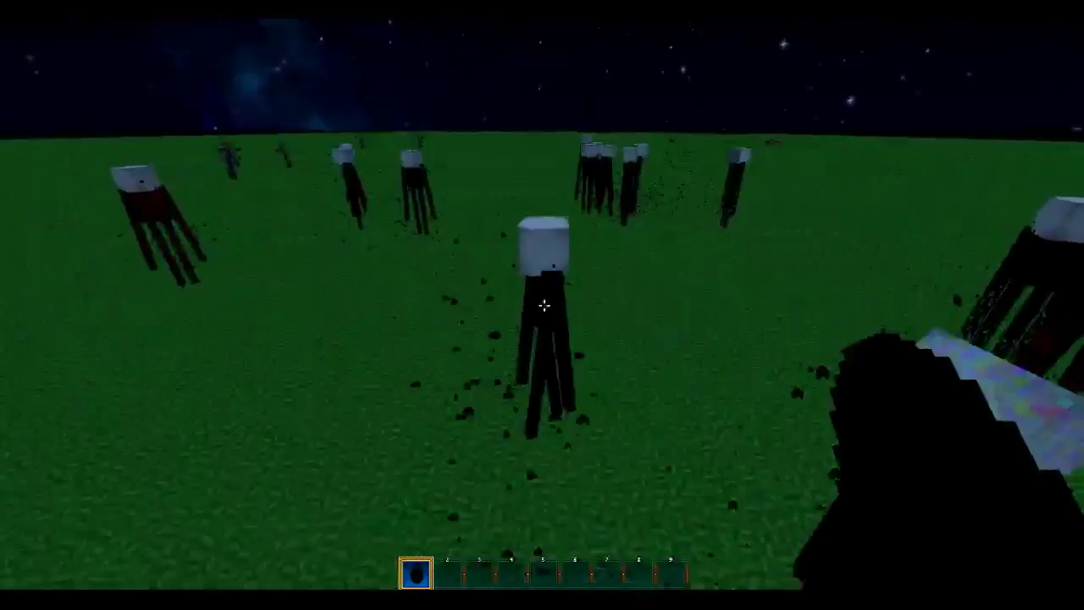
pyautogui.moveTo(541, 305)
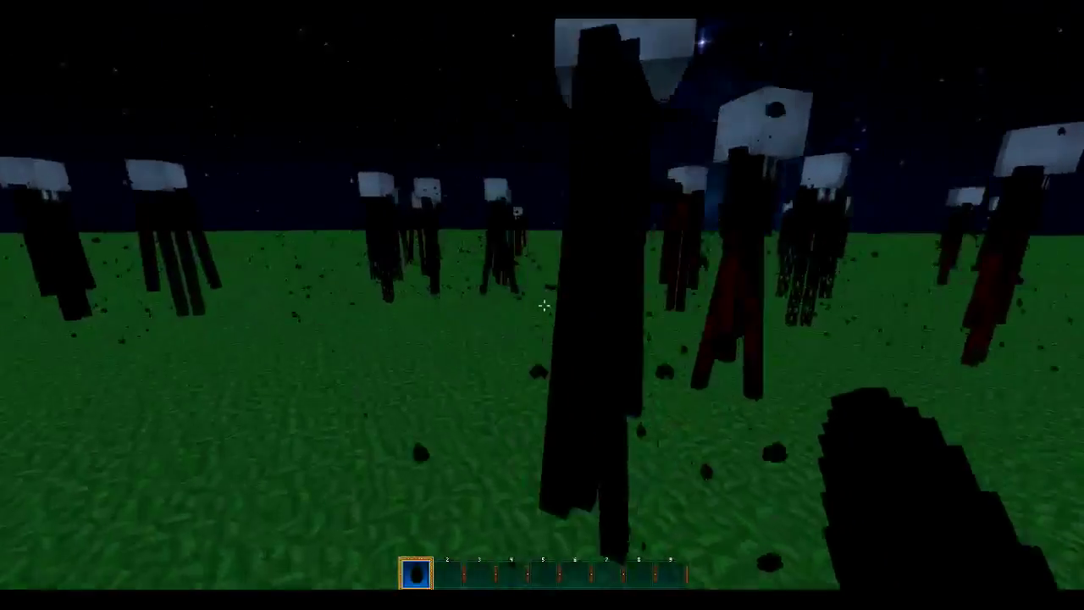
pyautogui.moveTo(542, 305)
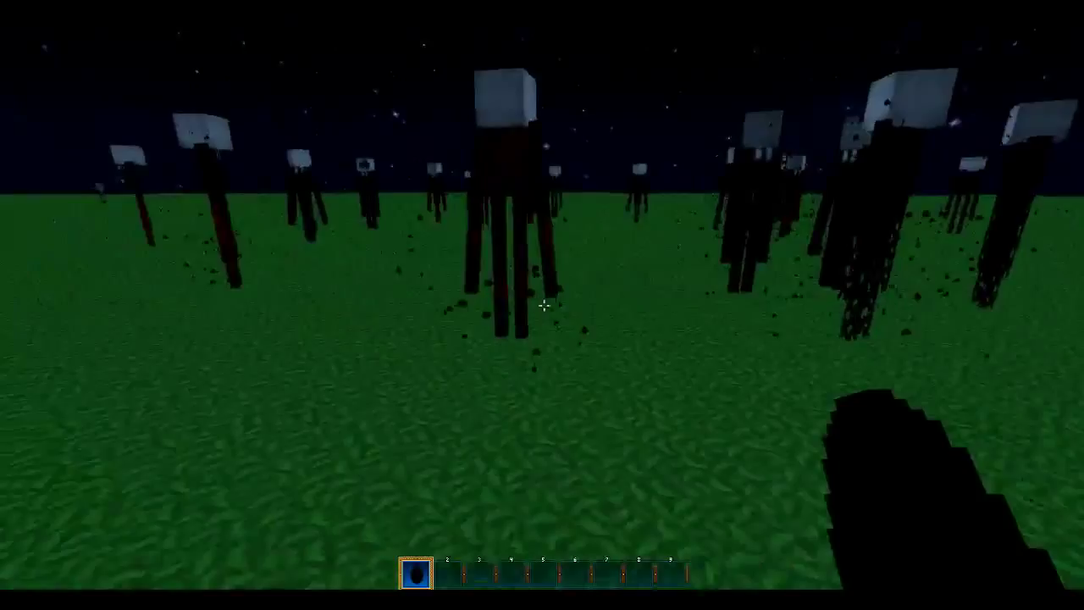
pyautogui.moveTo(542, 305)
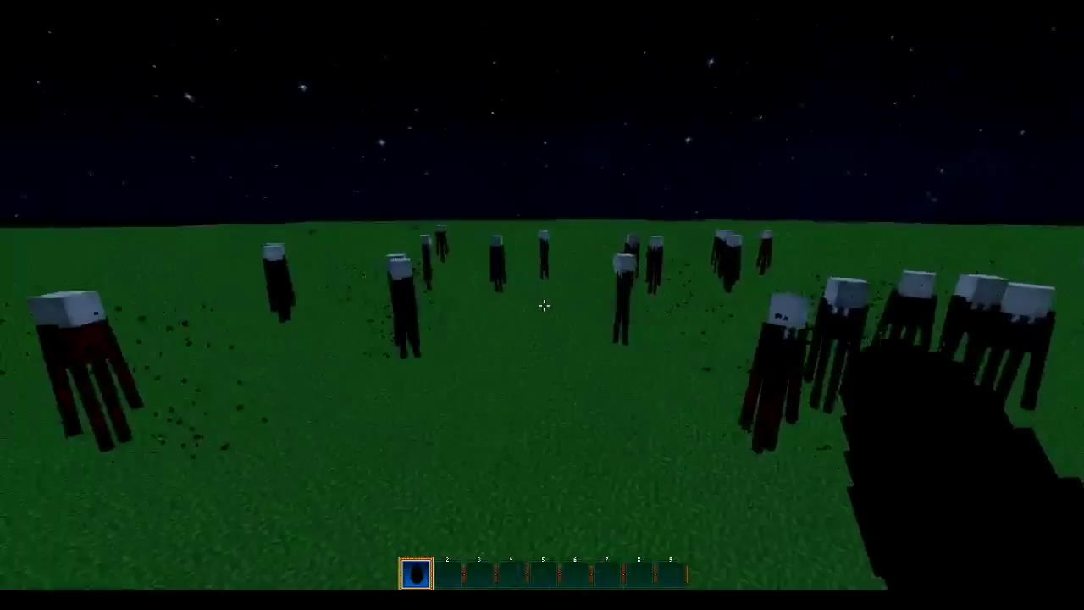
pyautogui.moveTo(541, 305)
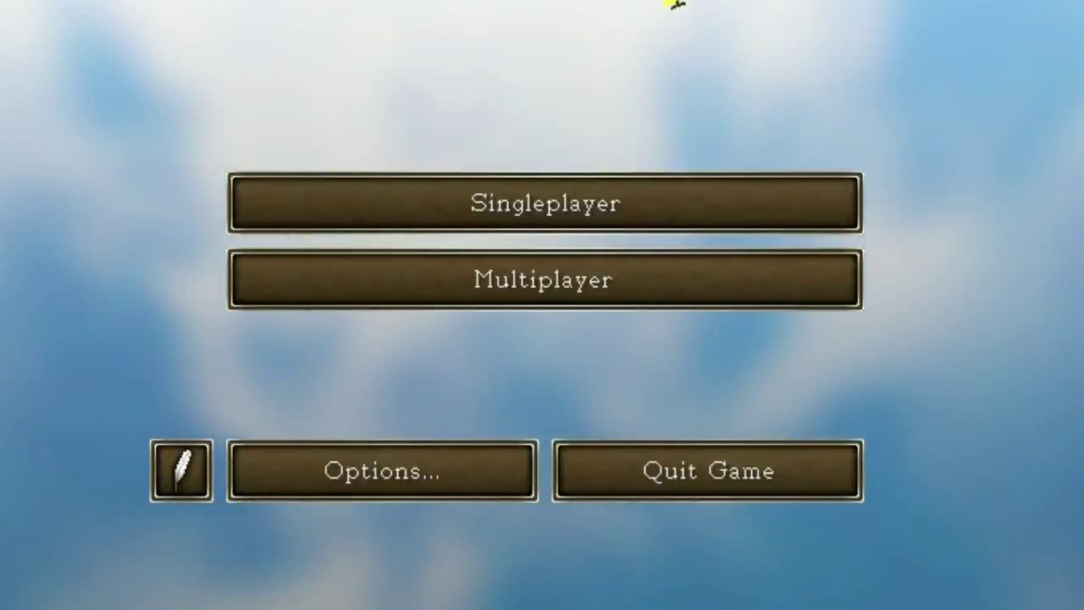
# Step: Open Minecraft's texturepacks folder on disk from the Texture Packs screen
pyautogui.click(382, 470)
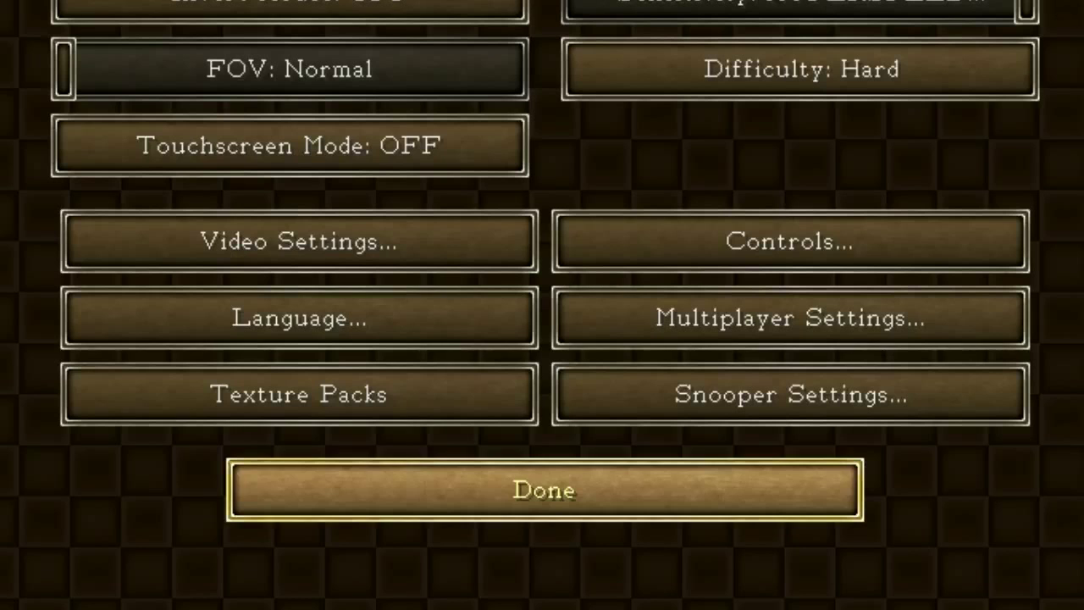
pyautogui.moveTo(298, 318)
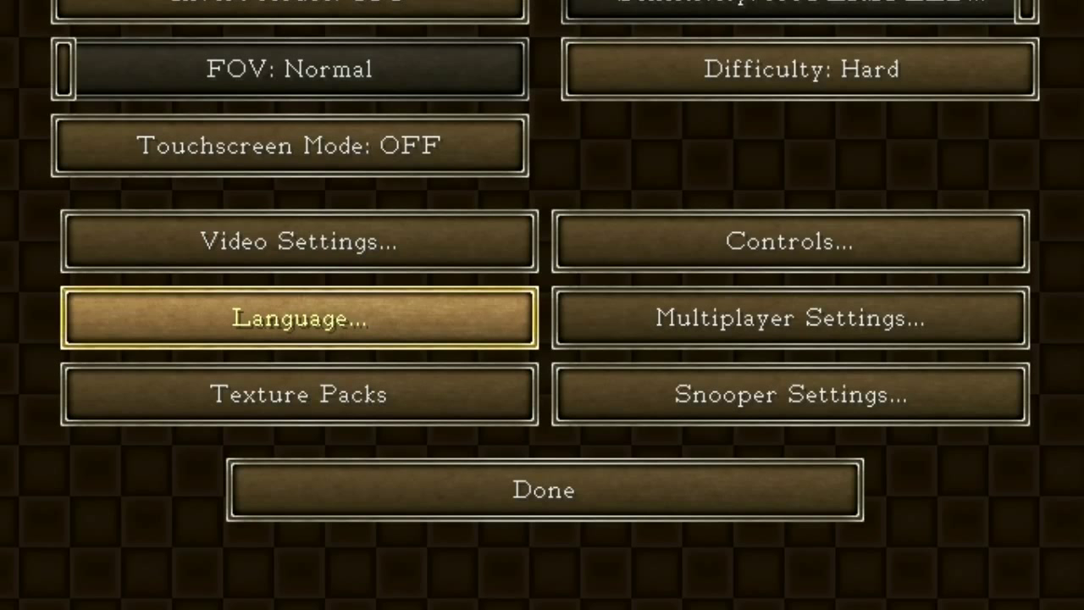
pyautogui.click(298, 393)
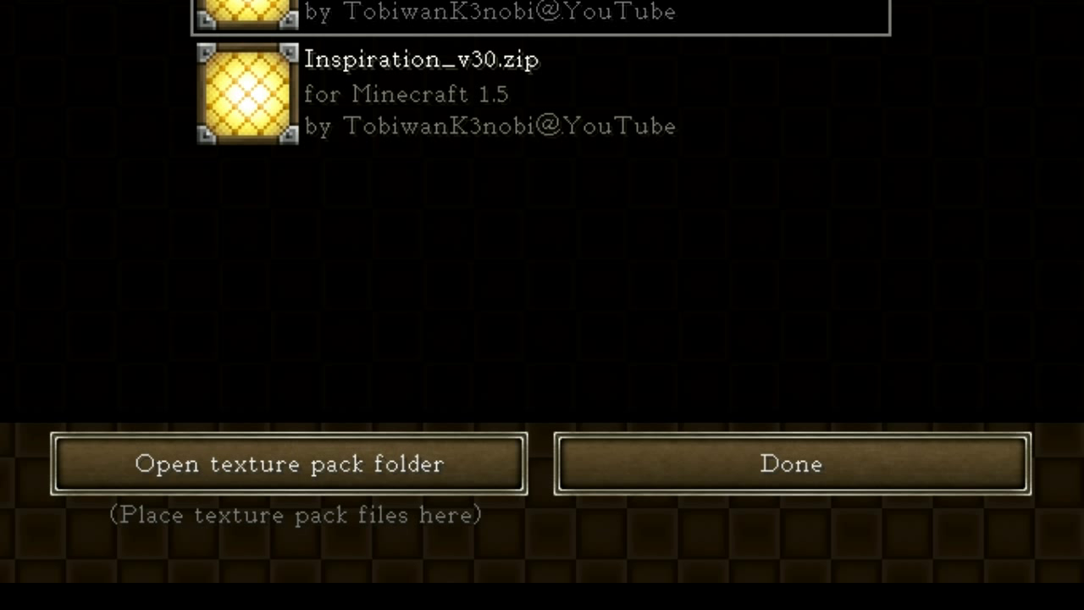
pyautogui.click(288, 464)
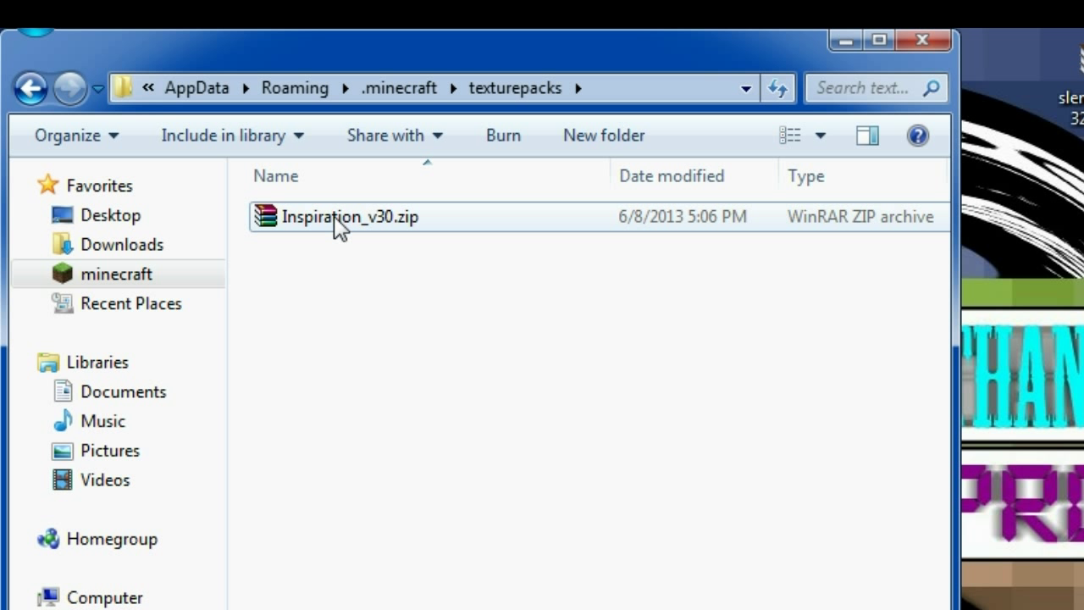
# Step: Paste a duplicate of Inspiration_v30.zip as Inspiration_v30 - Copy.zip in the texturepacks folder
pyautogui.rightClick(349, 217)
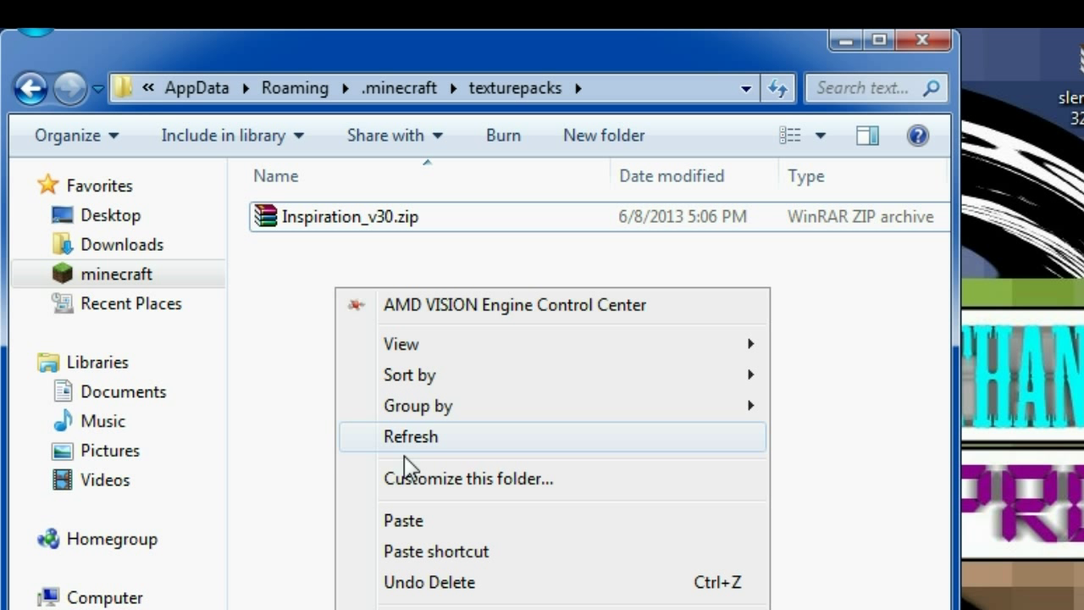
pyautogui.click(403, 520)
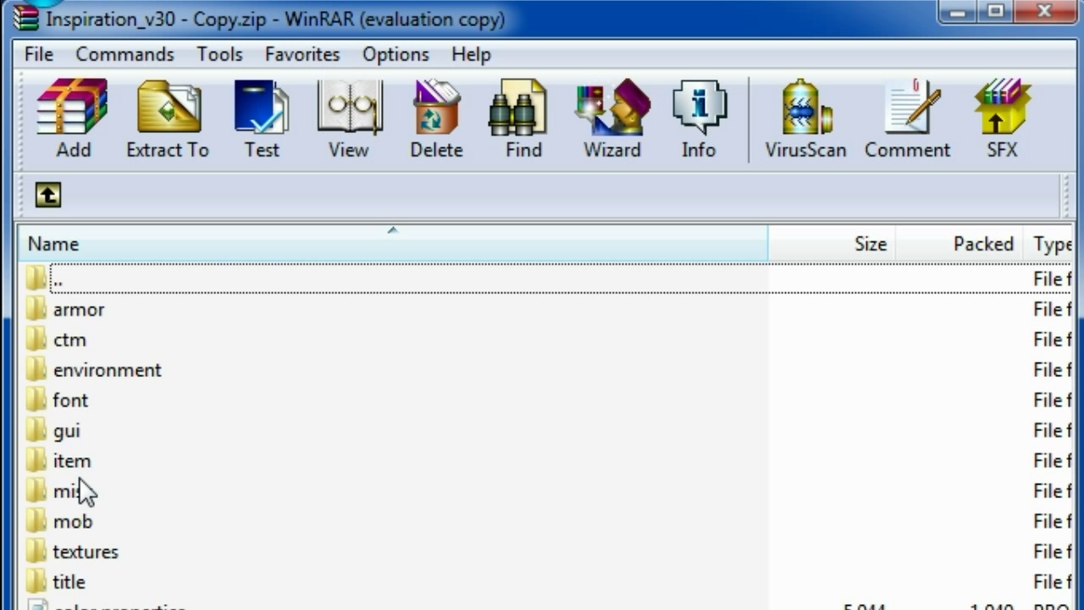
# Step: Add the six Slenderman enderman PNGs to the pack's mob folder and confirm the archive parameters
pyautogui.doubleClick(71, 522)
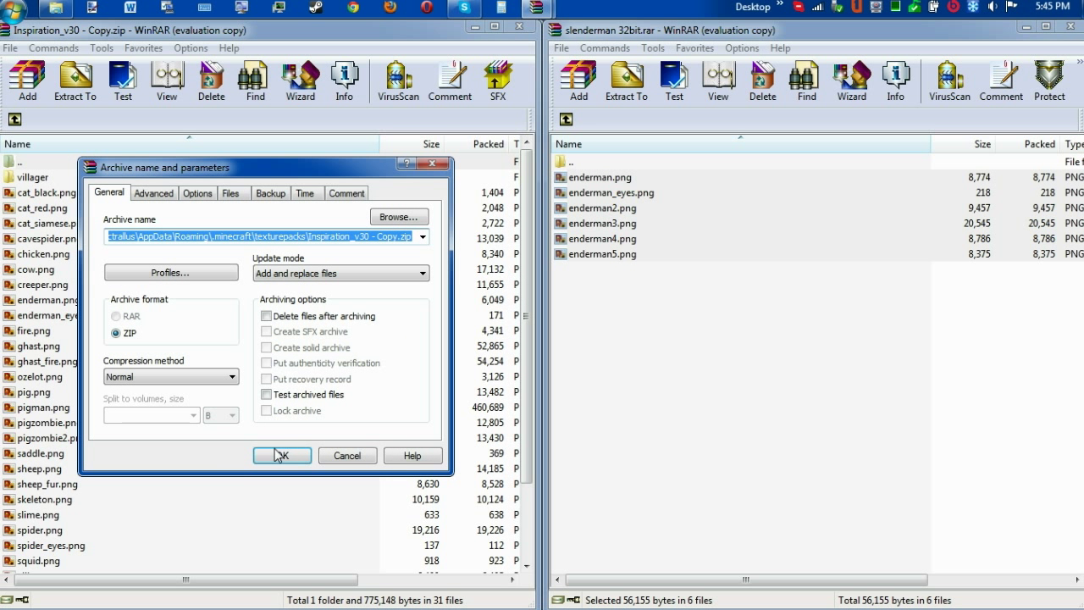
pyautogui.click(281, 456)
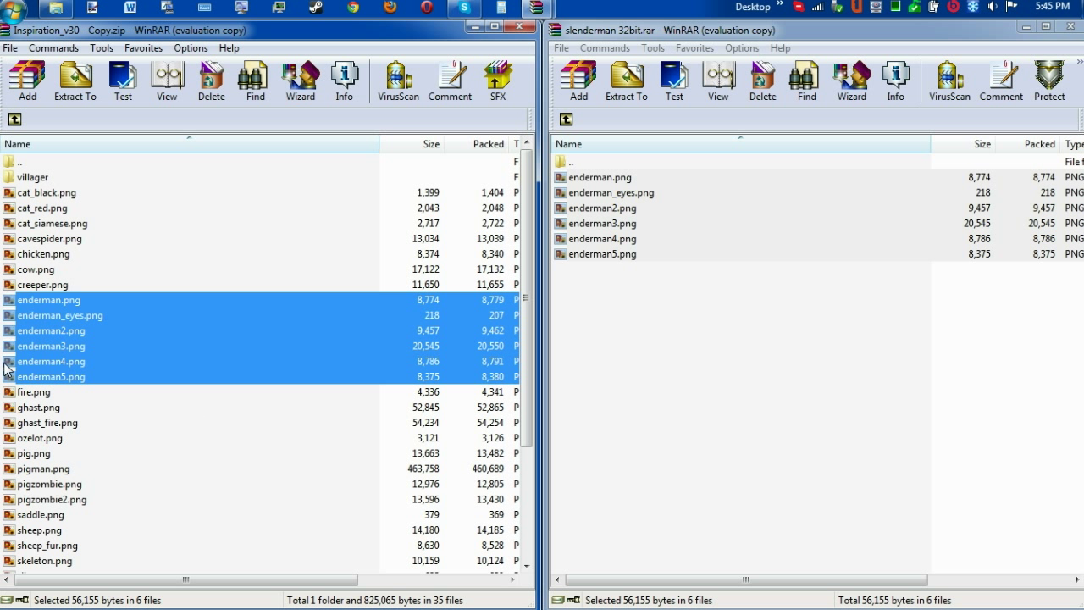
pyautogui.moveTo(505, 91)
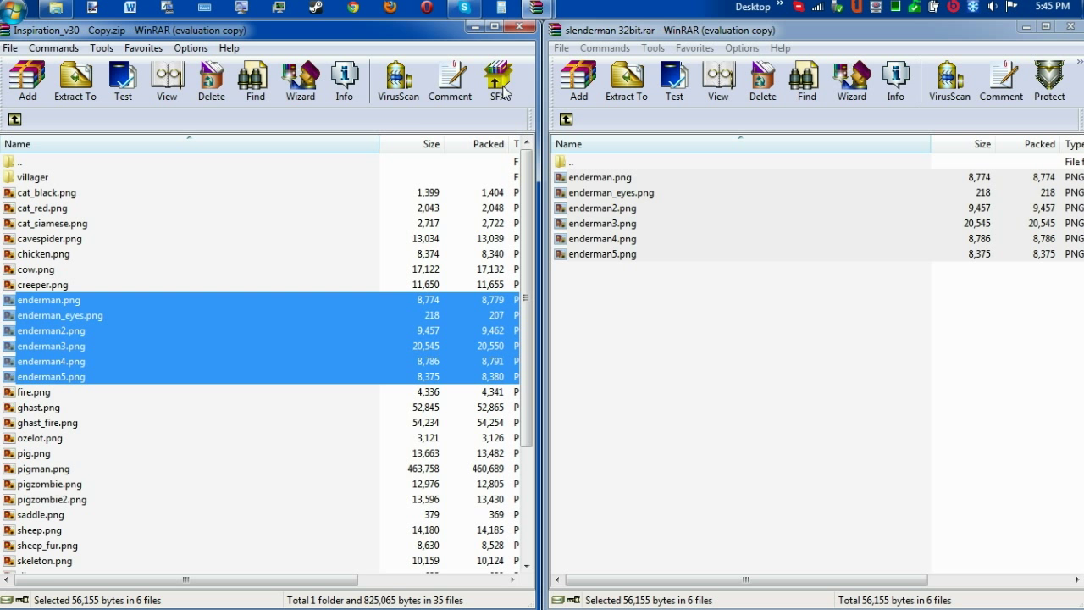